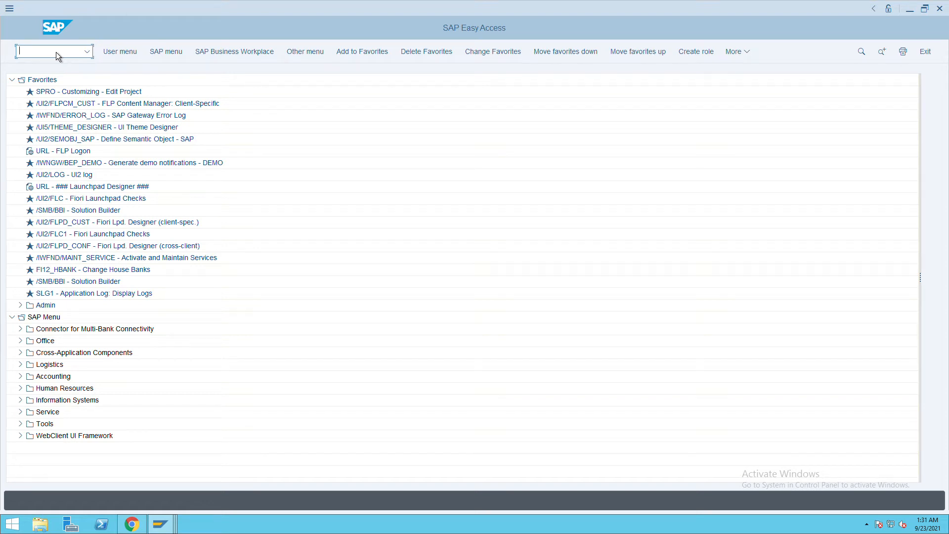
mouse_move(70, 60)
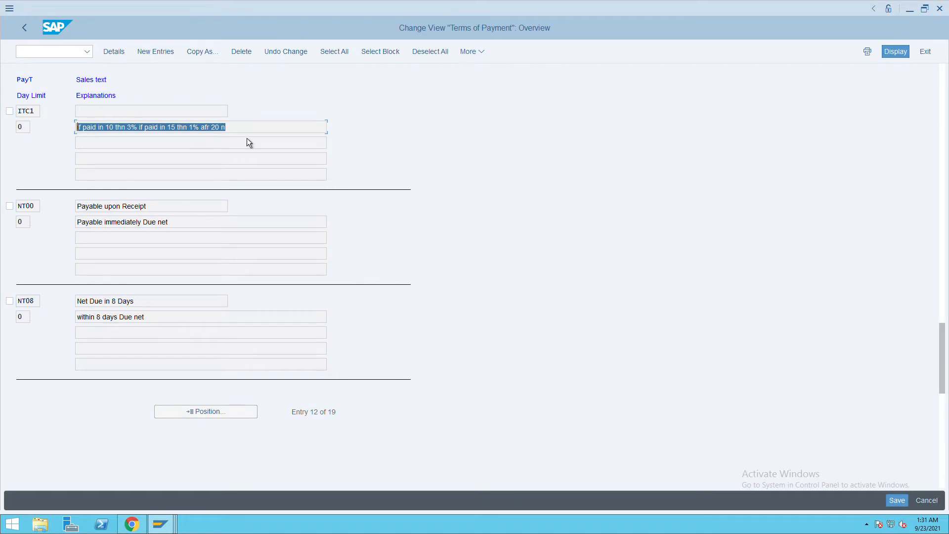
mouse_move(66, 140)
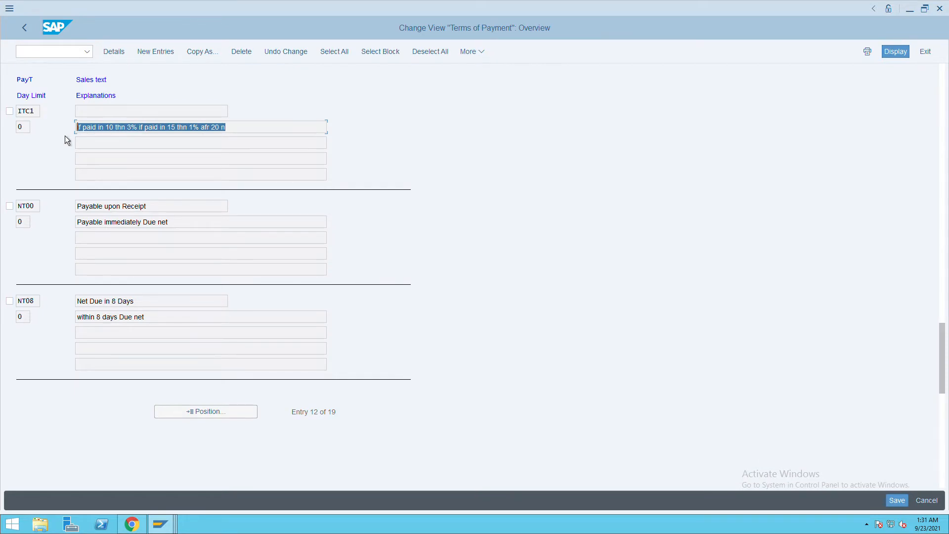
mouse_move(171, 133)
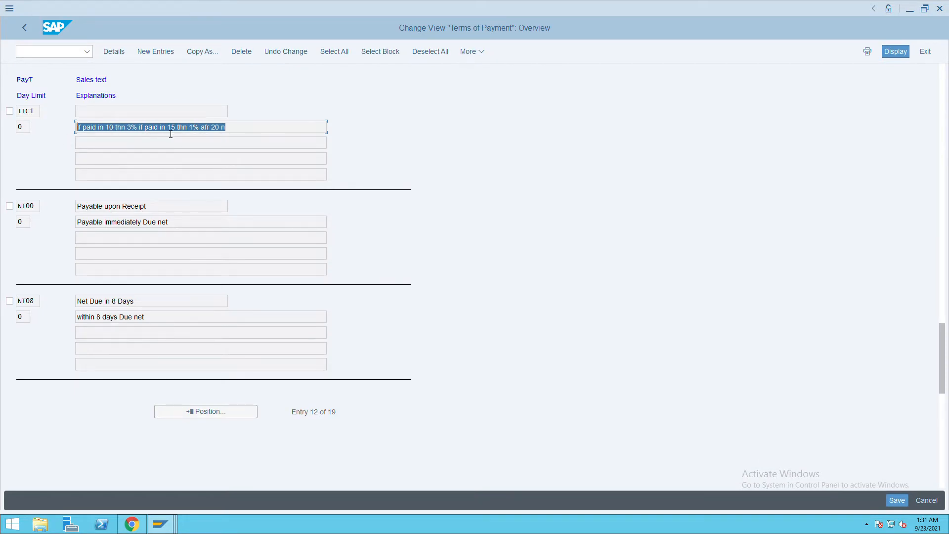
mouse_move(169, 140)
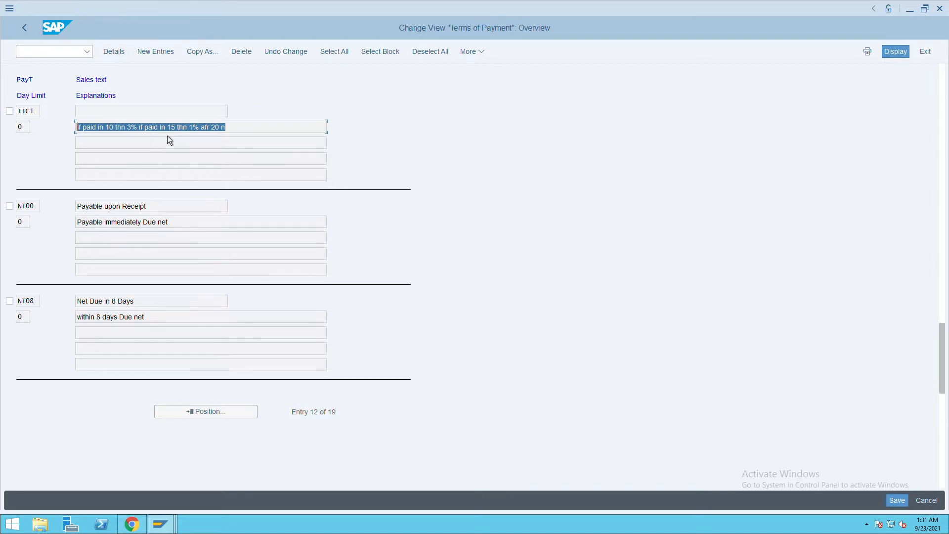
mouse_move(110, 145)
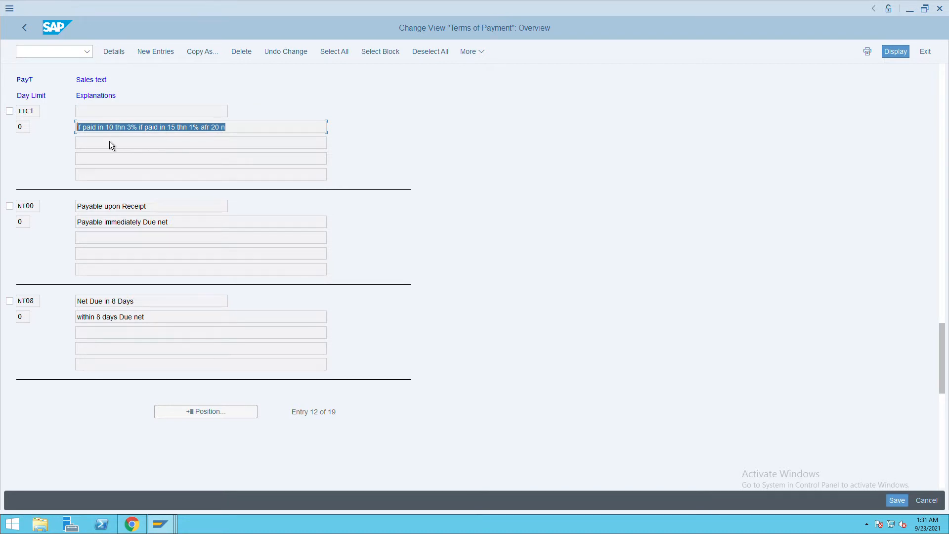
mouse_move(219, 145)
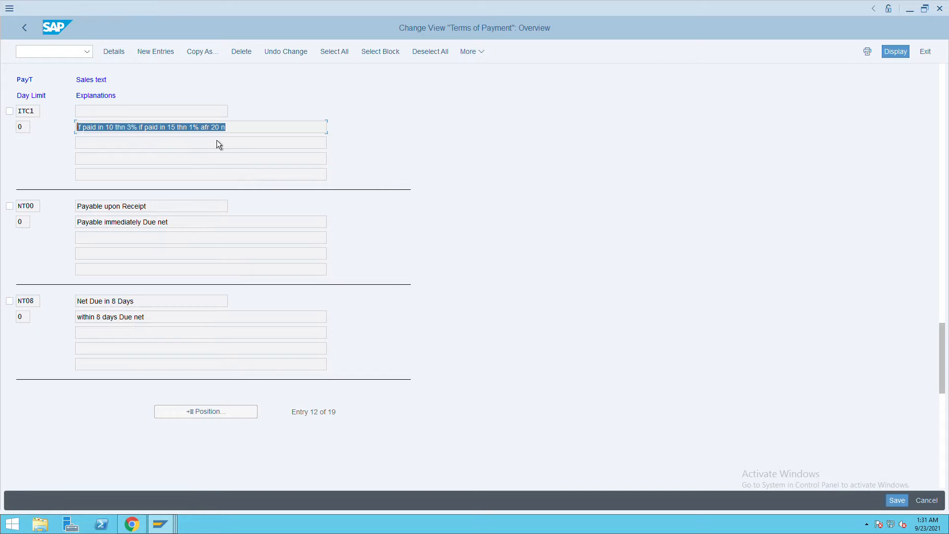
click(24, 28)
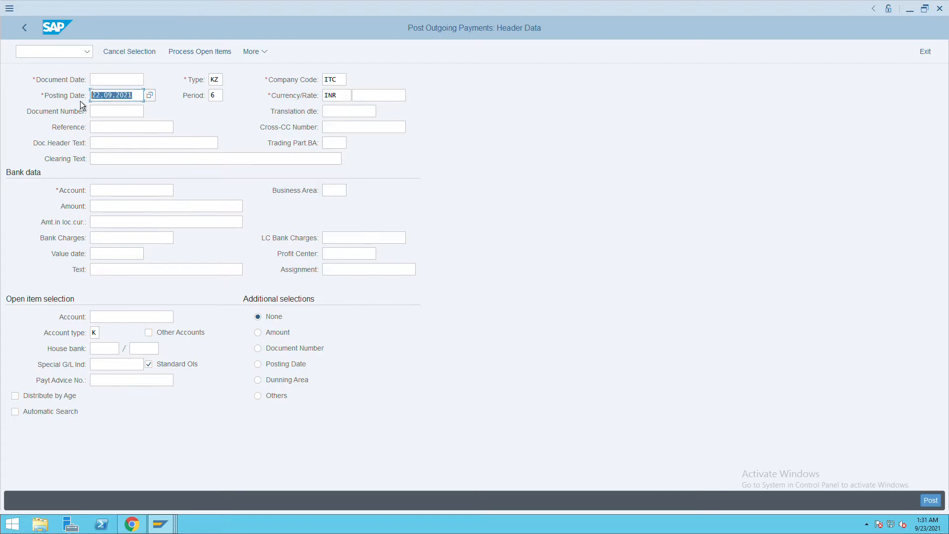
click(116, 79)
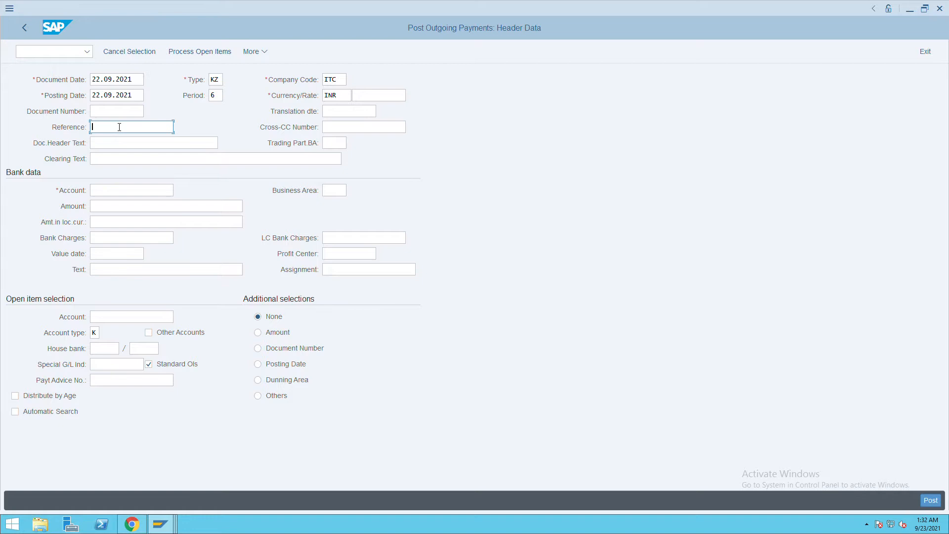
text(discount entry)
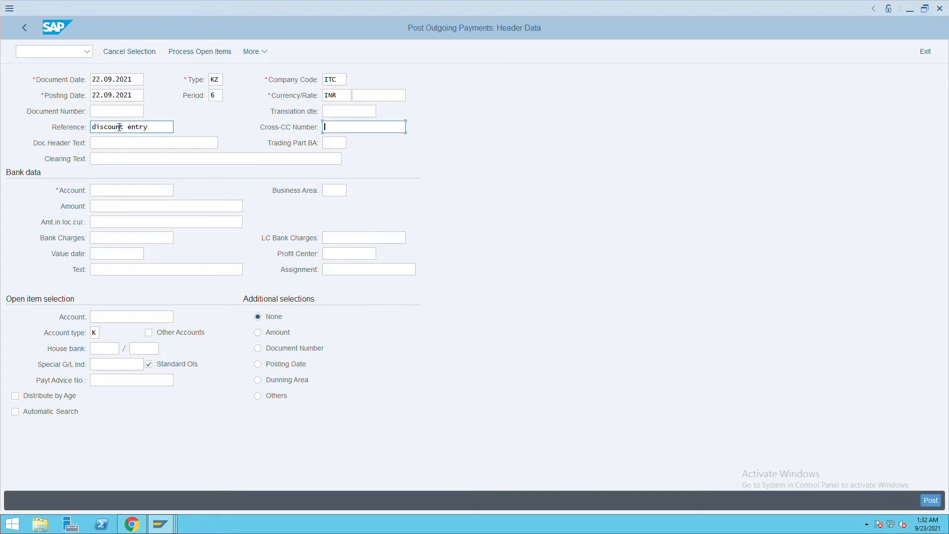
click(131, 190)
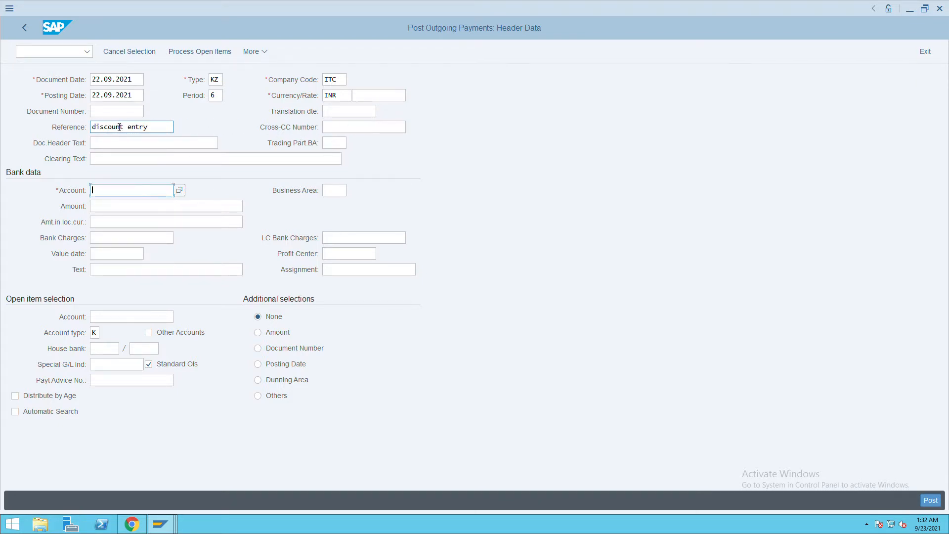
text(1000000000)
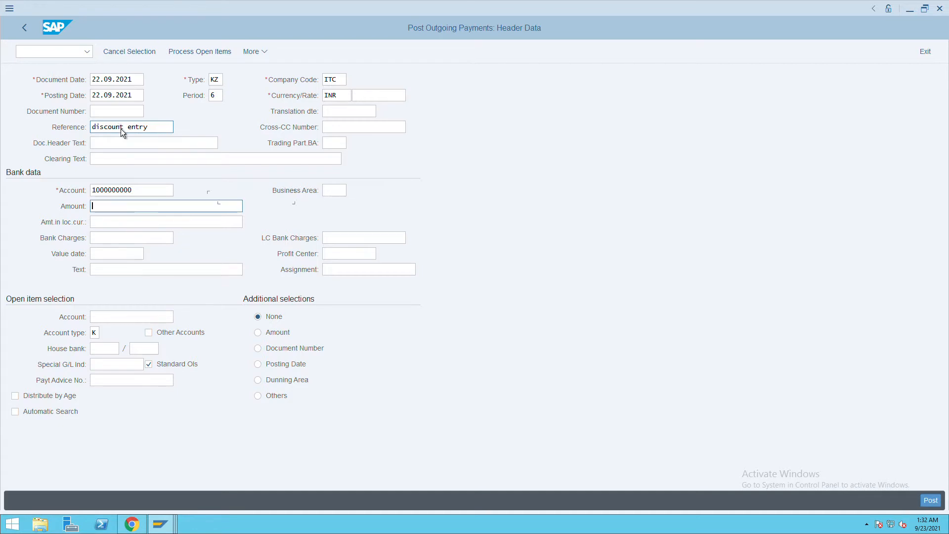
text(50000)
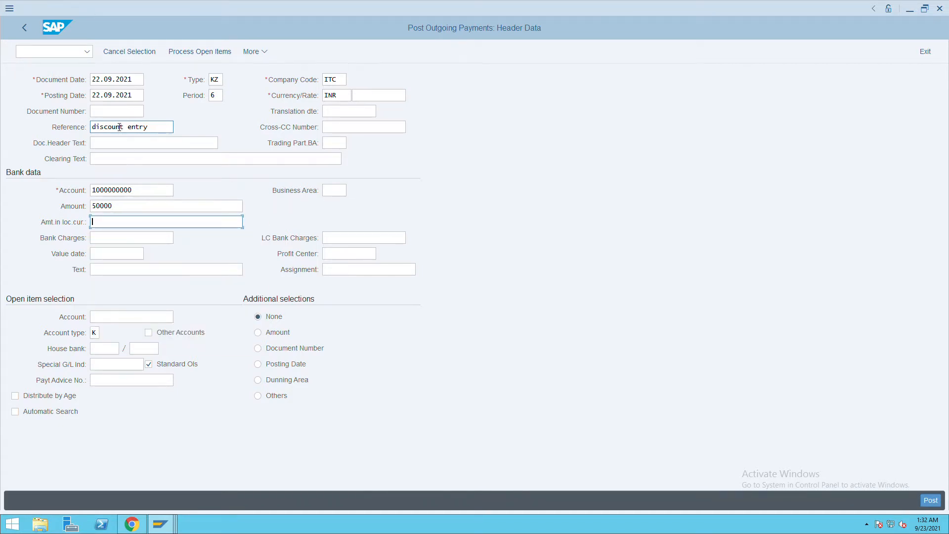
- Set value date 20.09.2021 and vendor account 10101 under open item selection
click(117, 253)
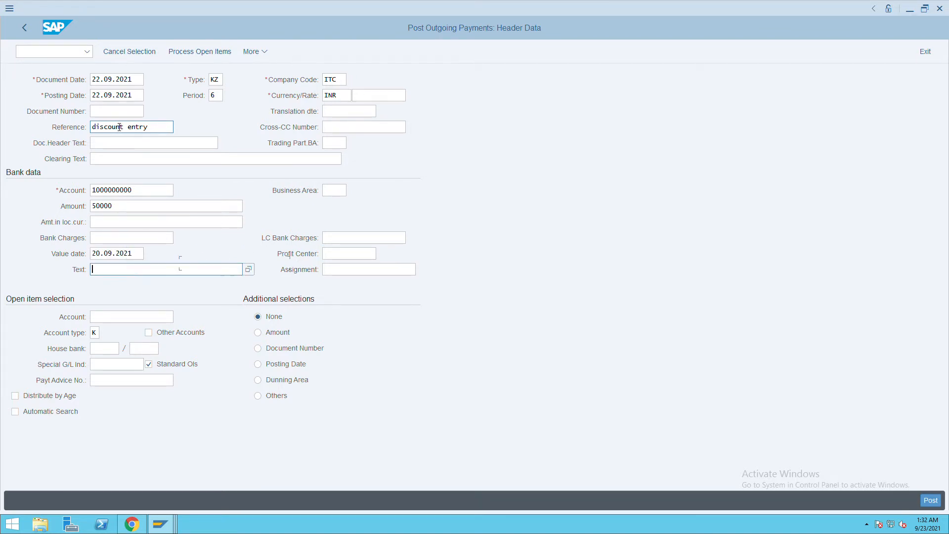
click(130, 317)
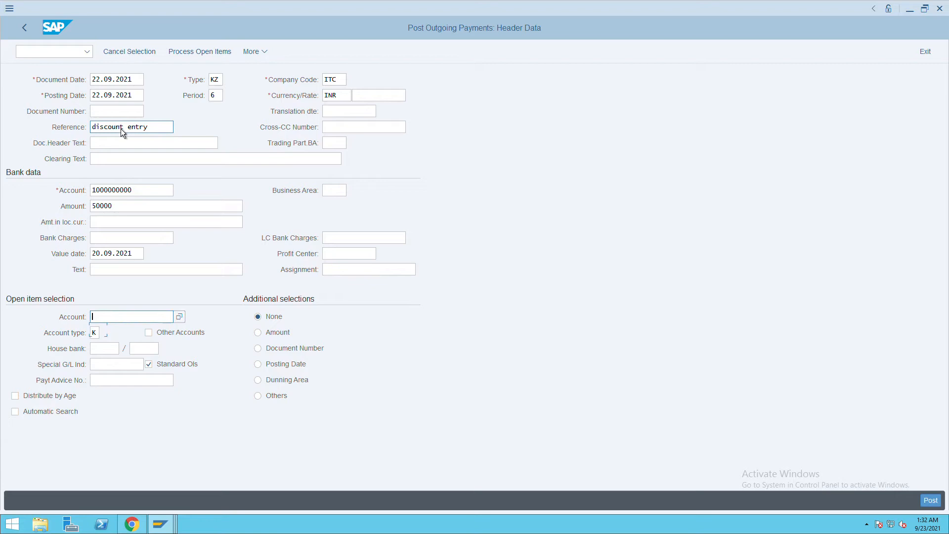
text(10101)
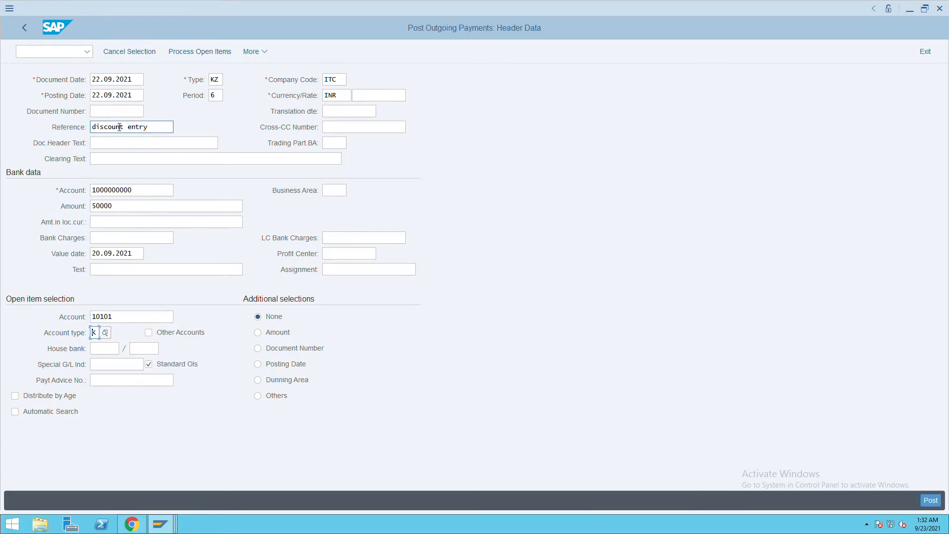
mouse_move(200, 51)
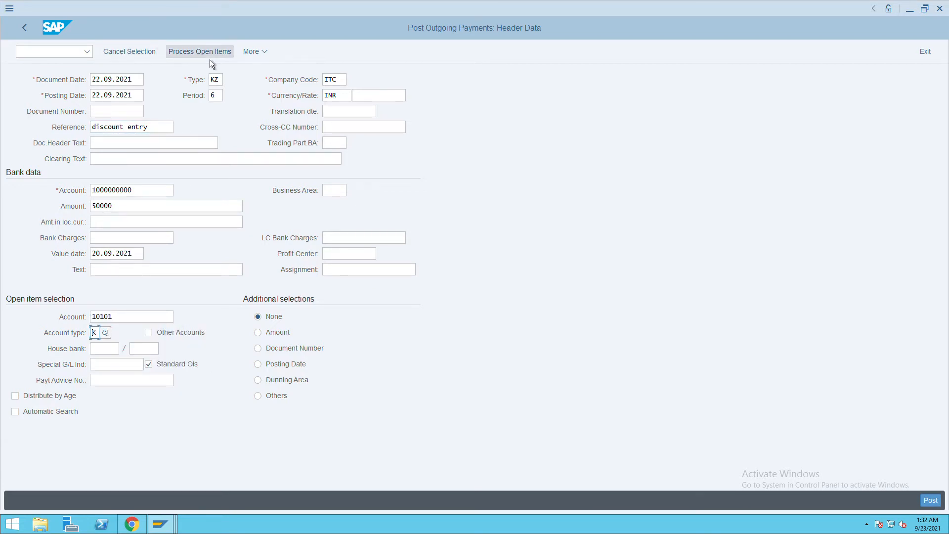
click(199, 50)
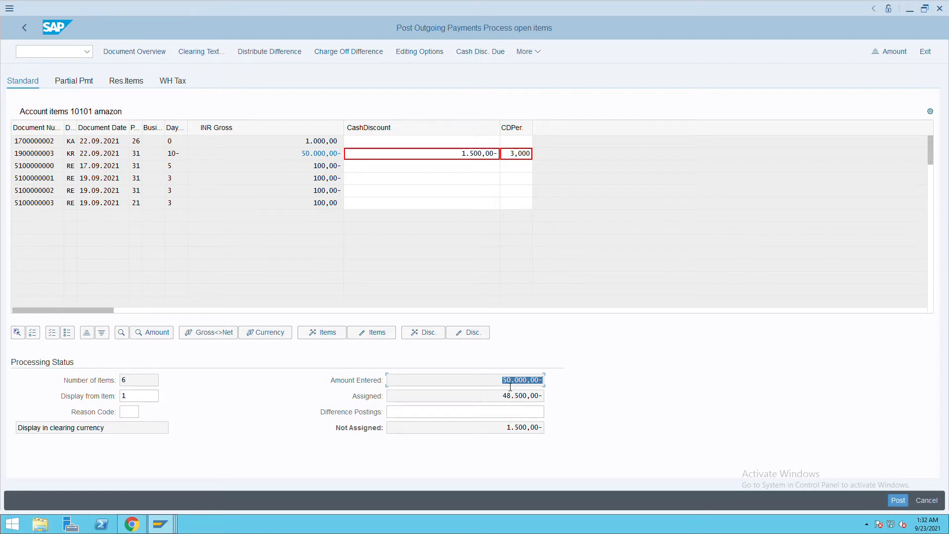
mouse_move(512, 396)
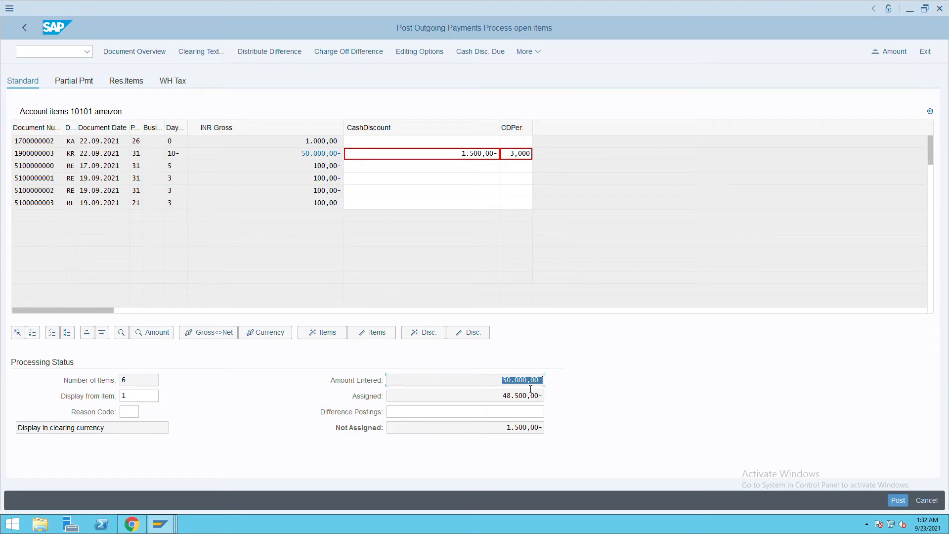
mouse_move(269, 254)
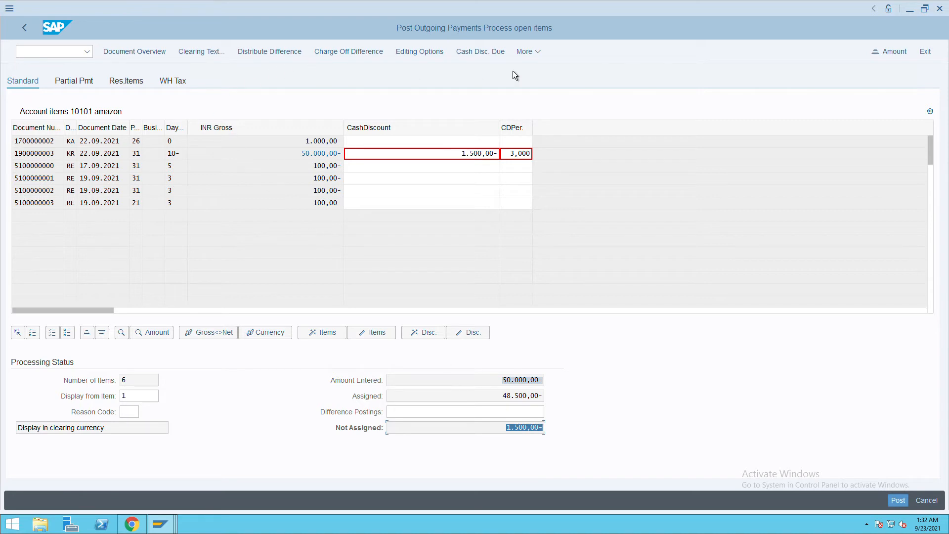
click(524, 51)
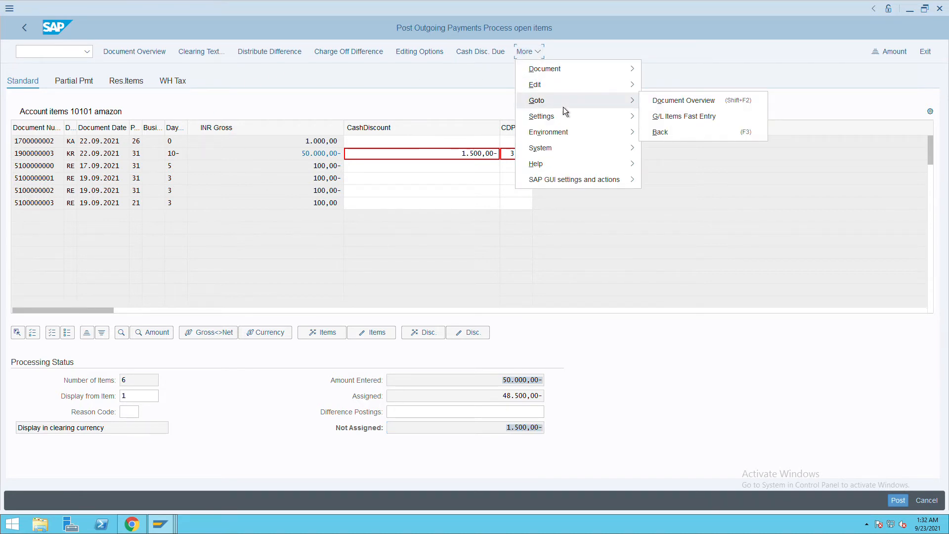
- Go to the document overview and open the 50,000 bank line item for correction
click(683, 100)
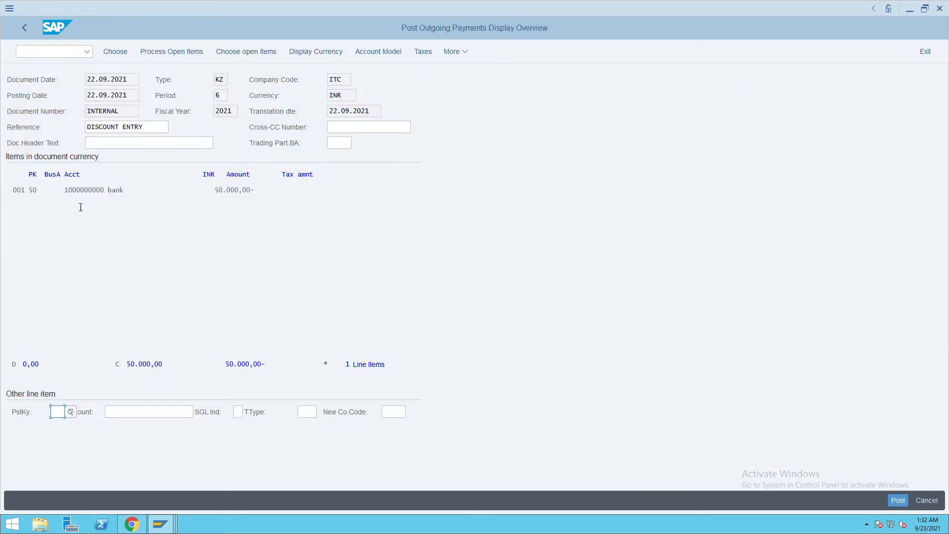
double_click(79, 190)
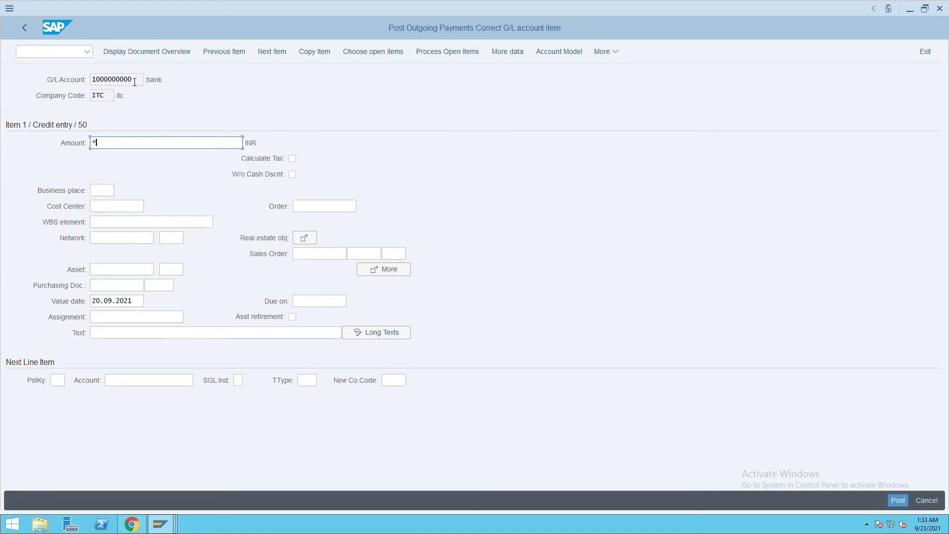
mouse_move(347, 67)
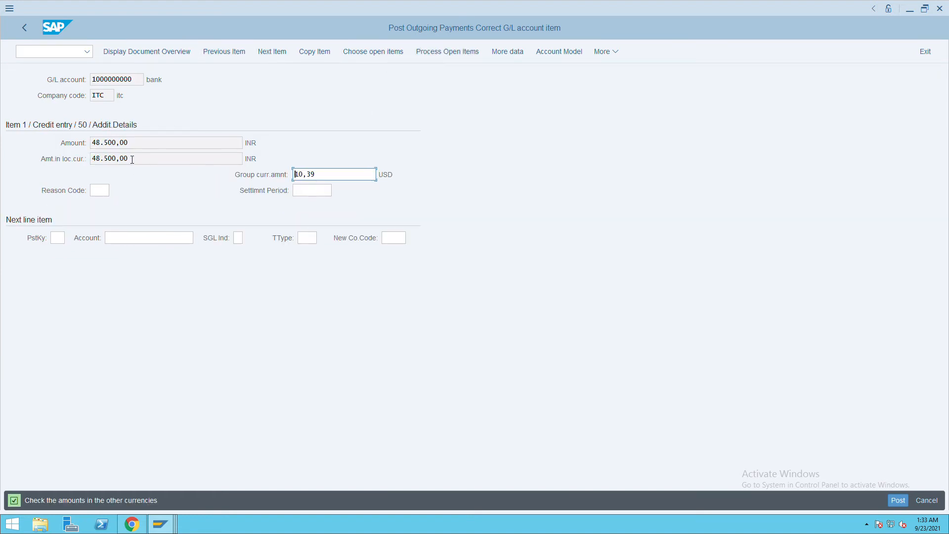
mouse_move(178, 76)
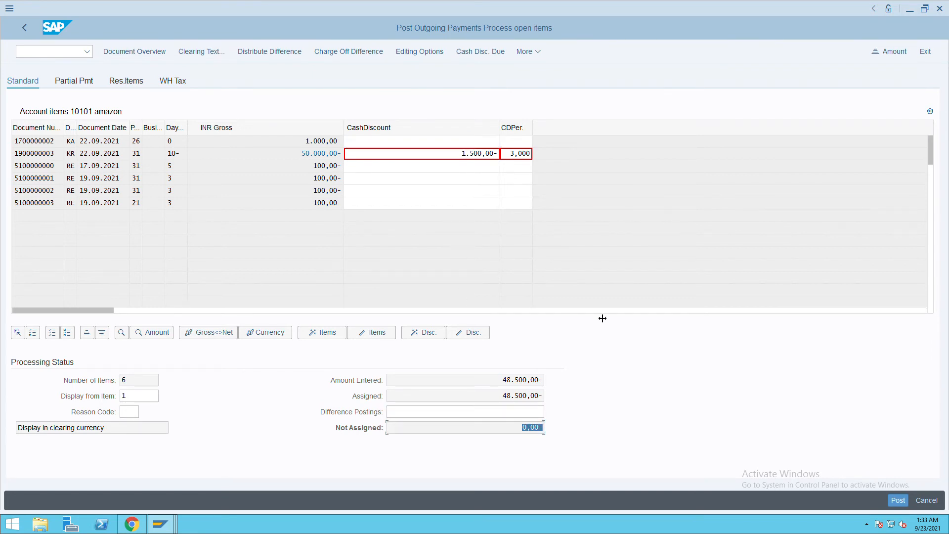
mouse_move(699, 348)
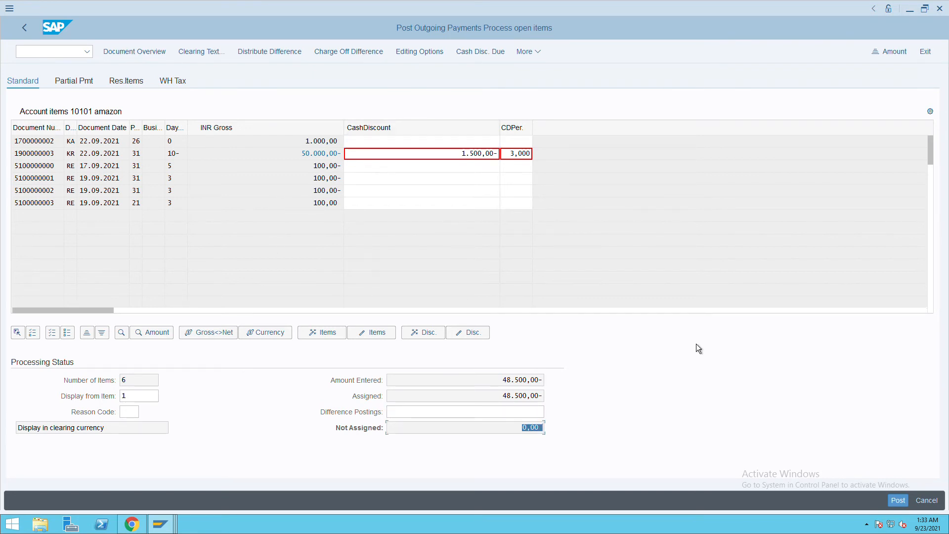
mouse_move(902, 503)
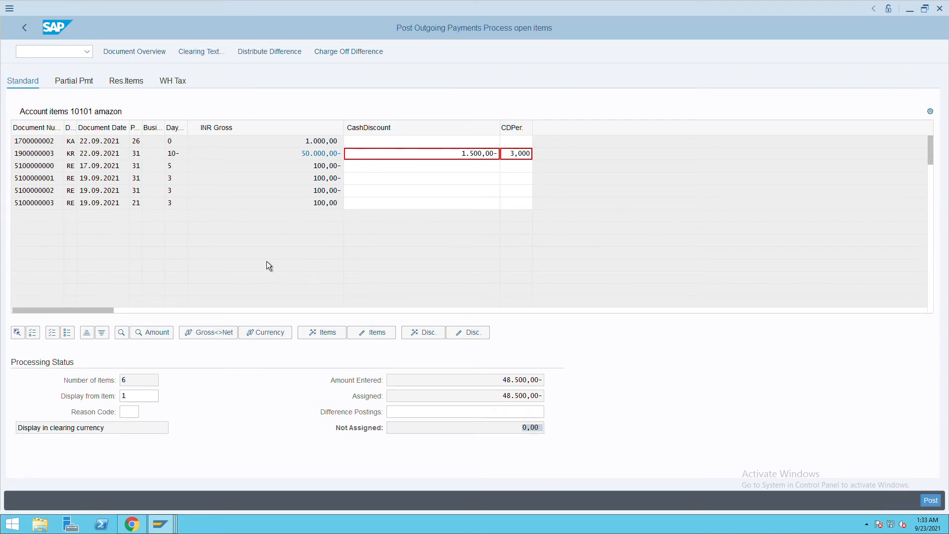
click(931, 500)
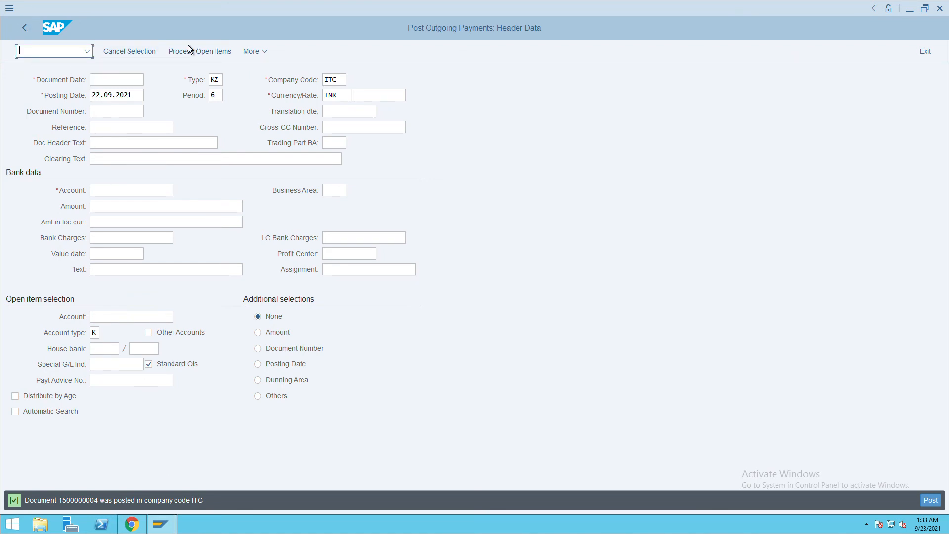
text(/nf)
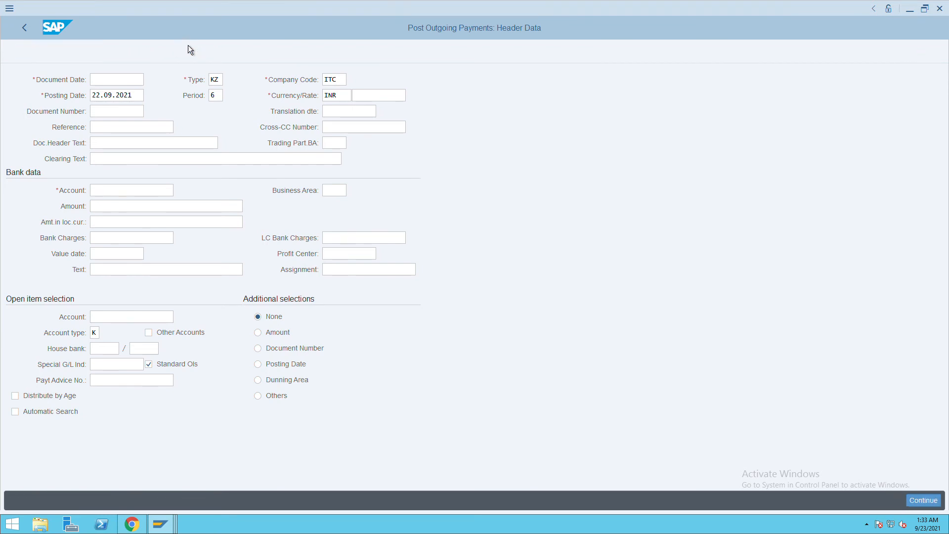
click(24, 27)
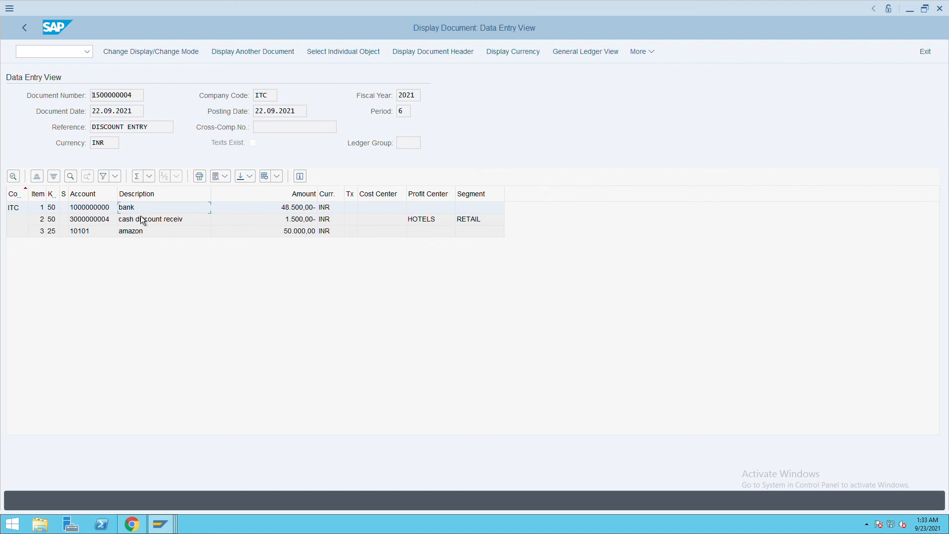
mouse_move(158, 245)
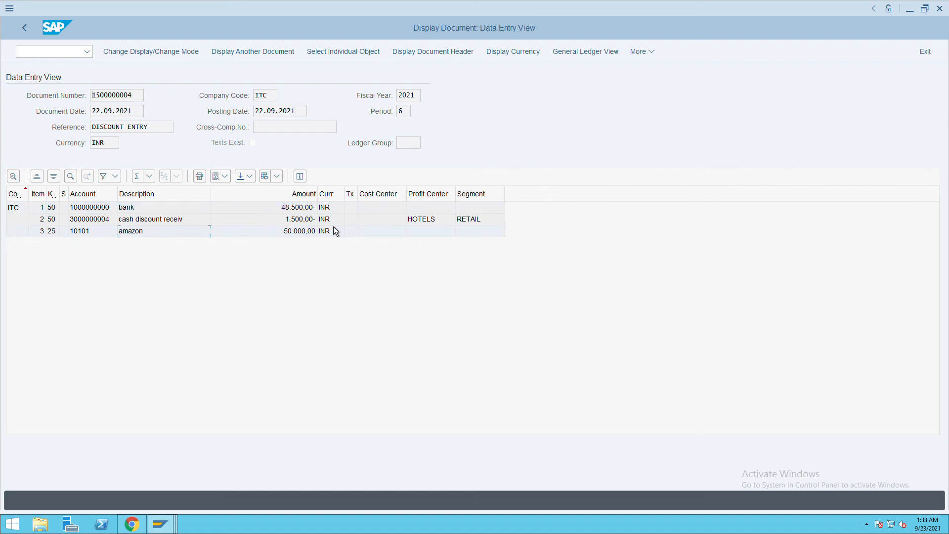
mouse_move(268, 220)
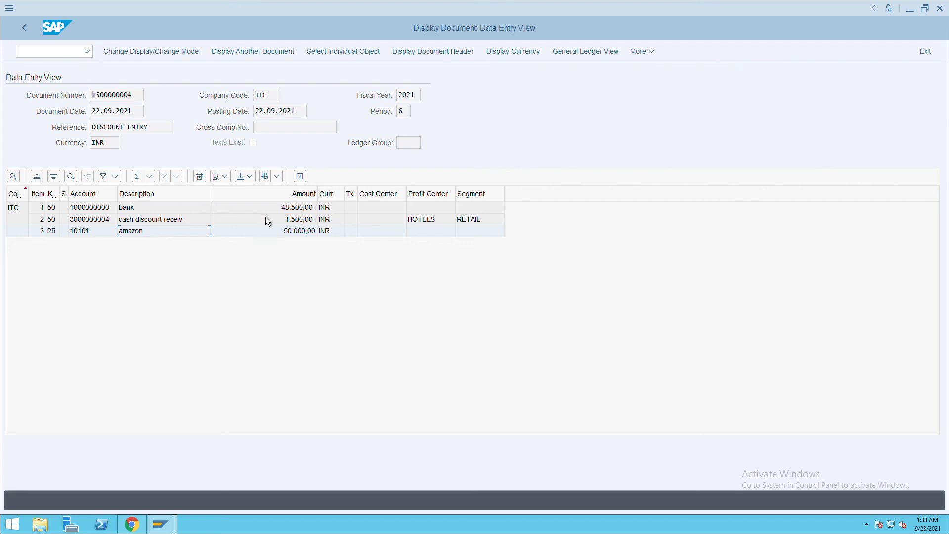